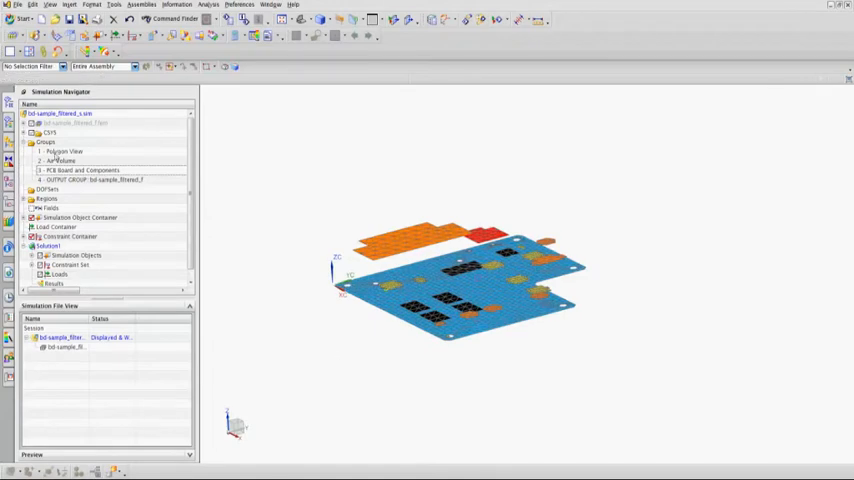
Display the loads and enclosure mesh, then bring up options for the thermal solution node.
left_click(62, 160)
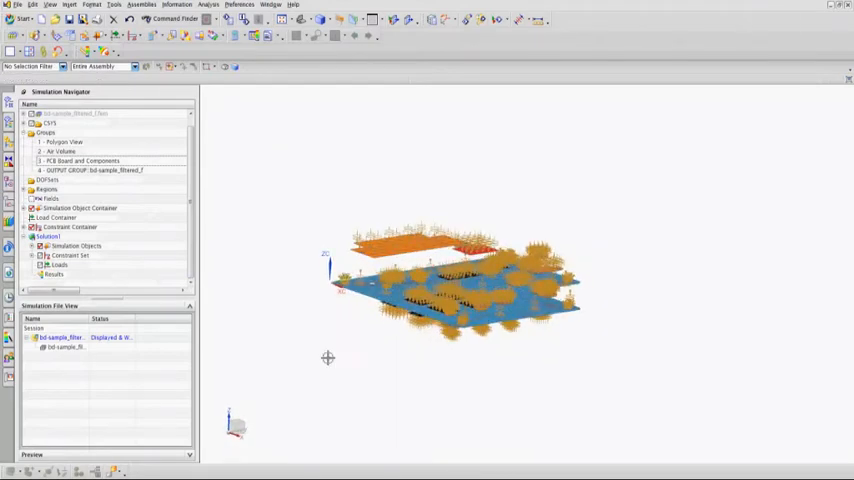
right_click(48, 236)
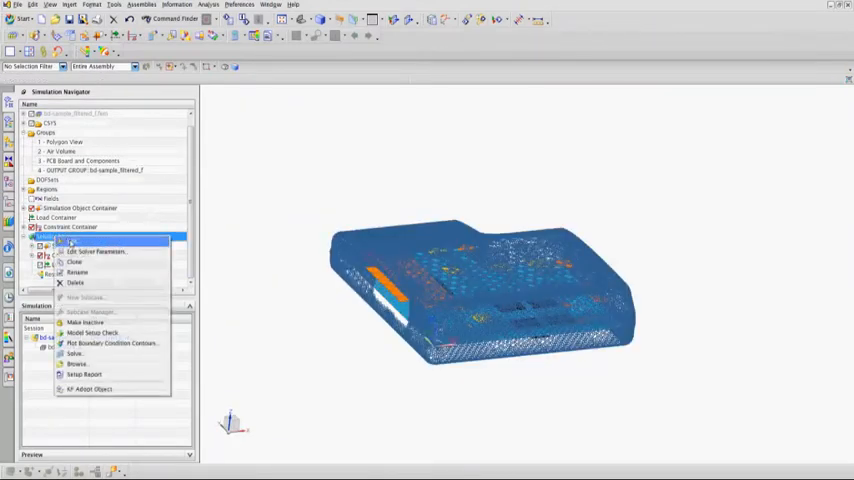
Review the Coupled Thermal Flow solution settings and close the dialog.
left_click(96, 252)
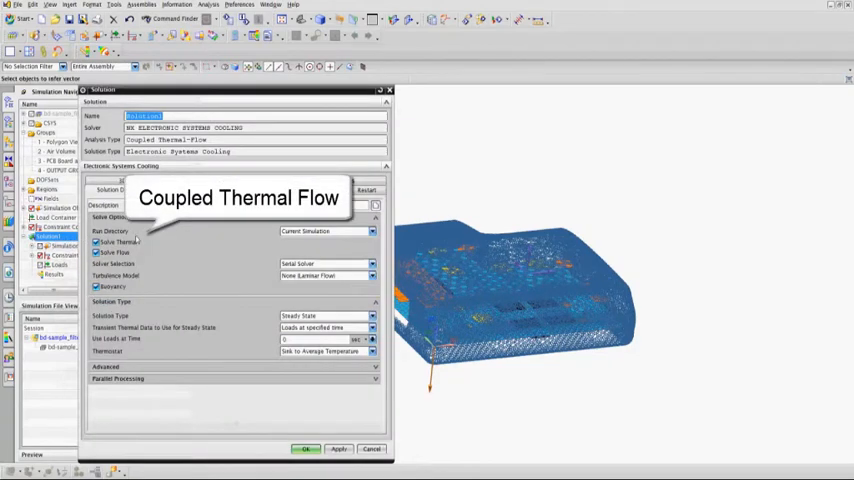
left_click(304, 448)
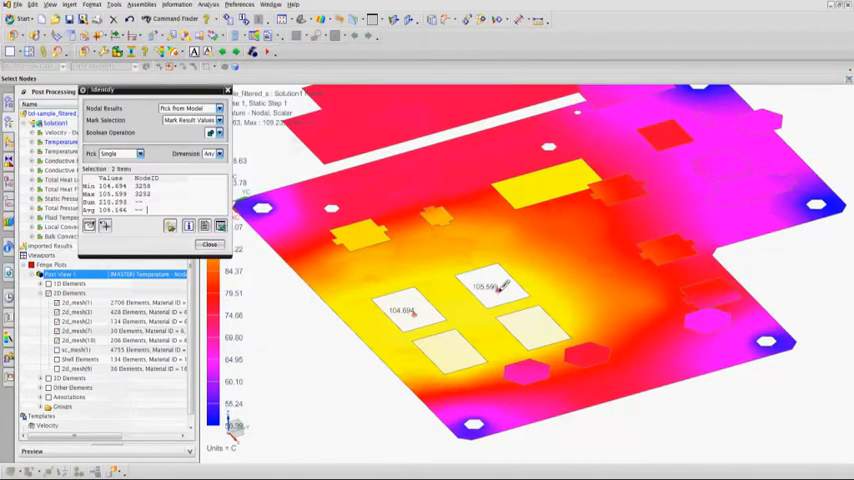
Leave Post Processing to return to the PCB assembly model view.
left_click(536, 330)
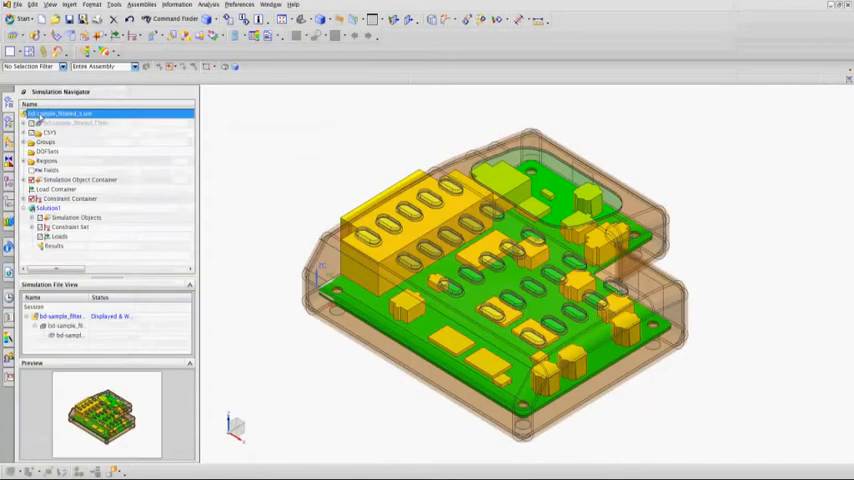
Create a geometry optimization solution process and bring up its design cycle results.
right_click(60, 112)
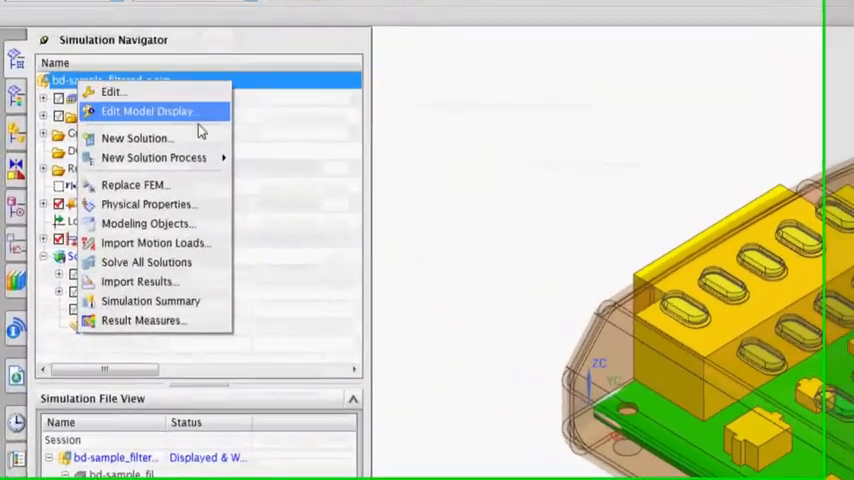
mouse_move(156, 156)
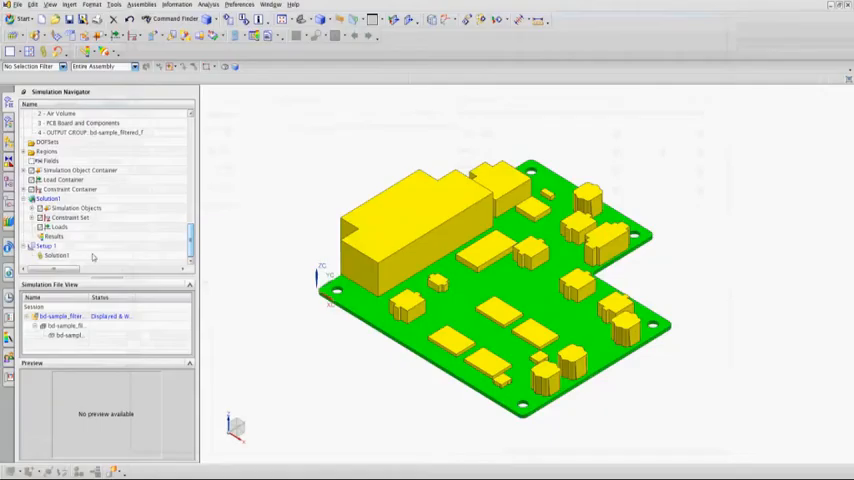
right_click(56, 246)
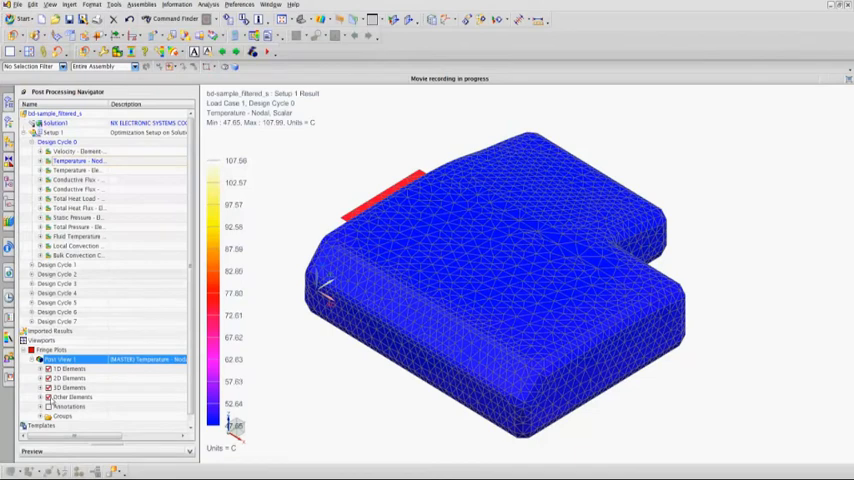
Play the board temperature contour animation across the optimization design cycles.
left_click(48, 378)
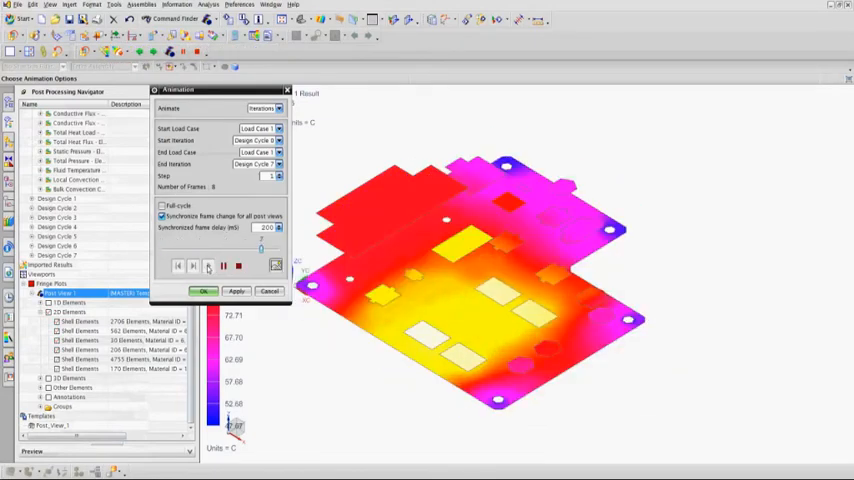
left_click(238, 264)
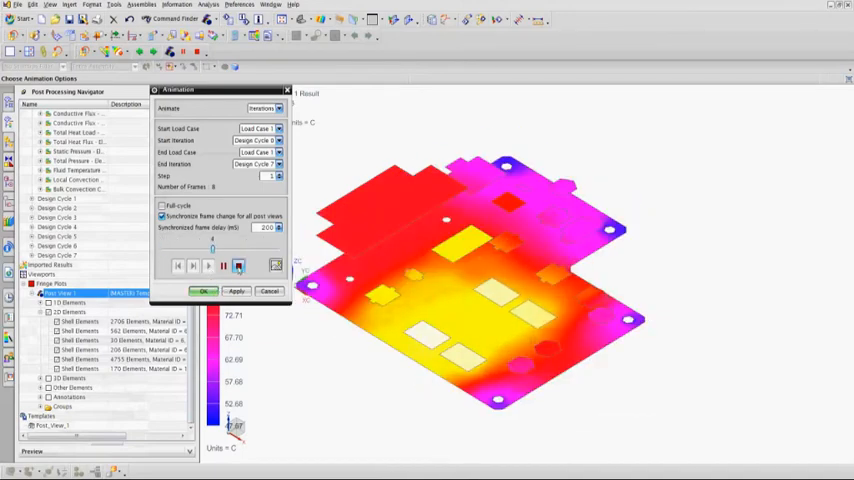